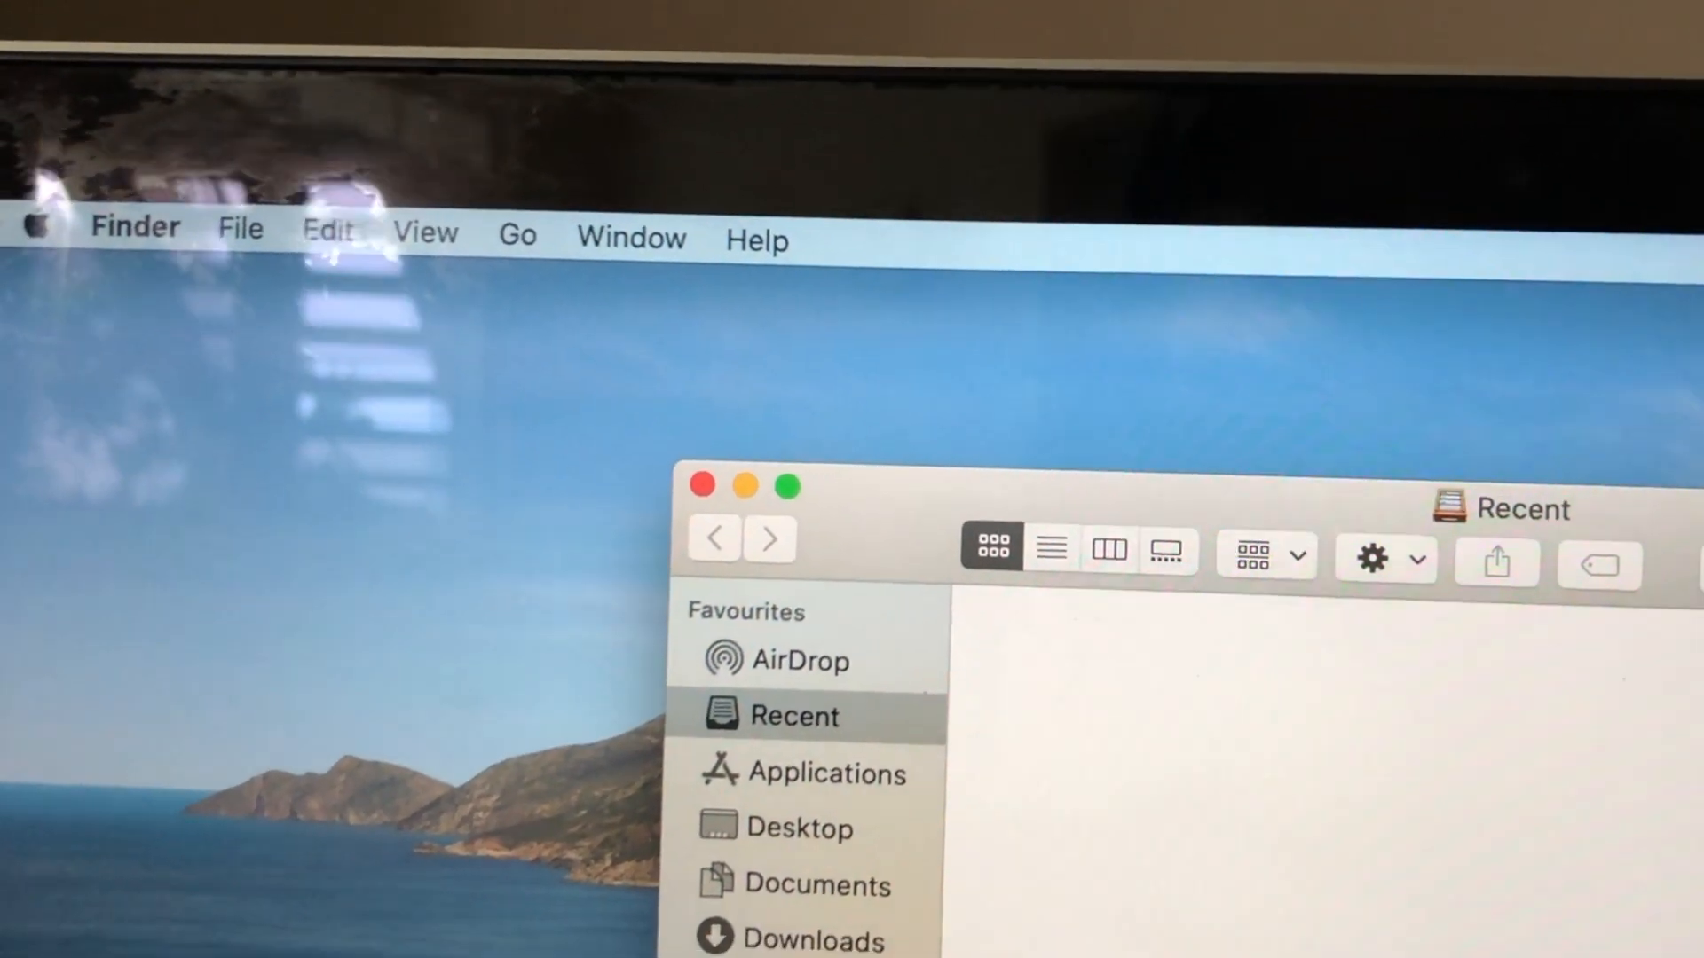
Show the Apple menu with About This Mac, System Preferences, Sleep, Restart and Shut Down.
click(38, 225)
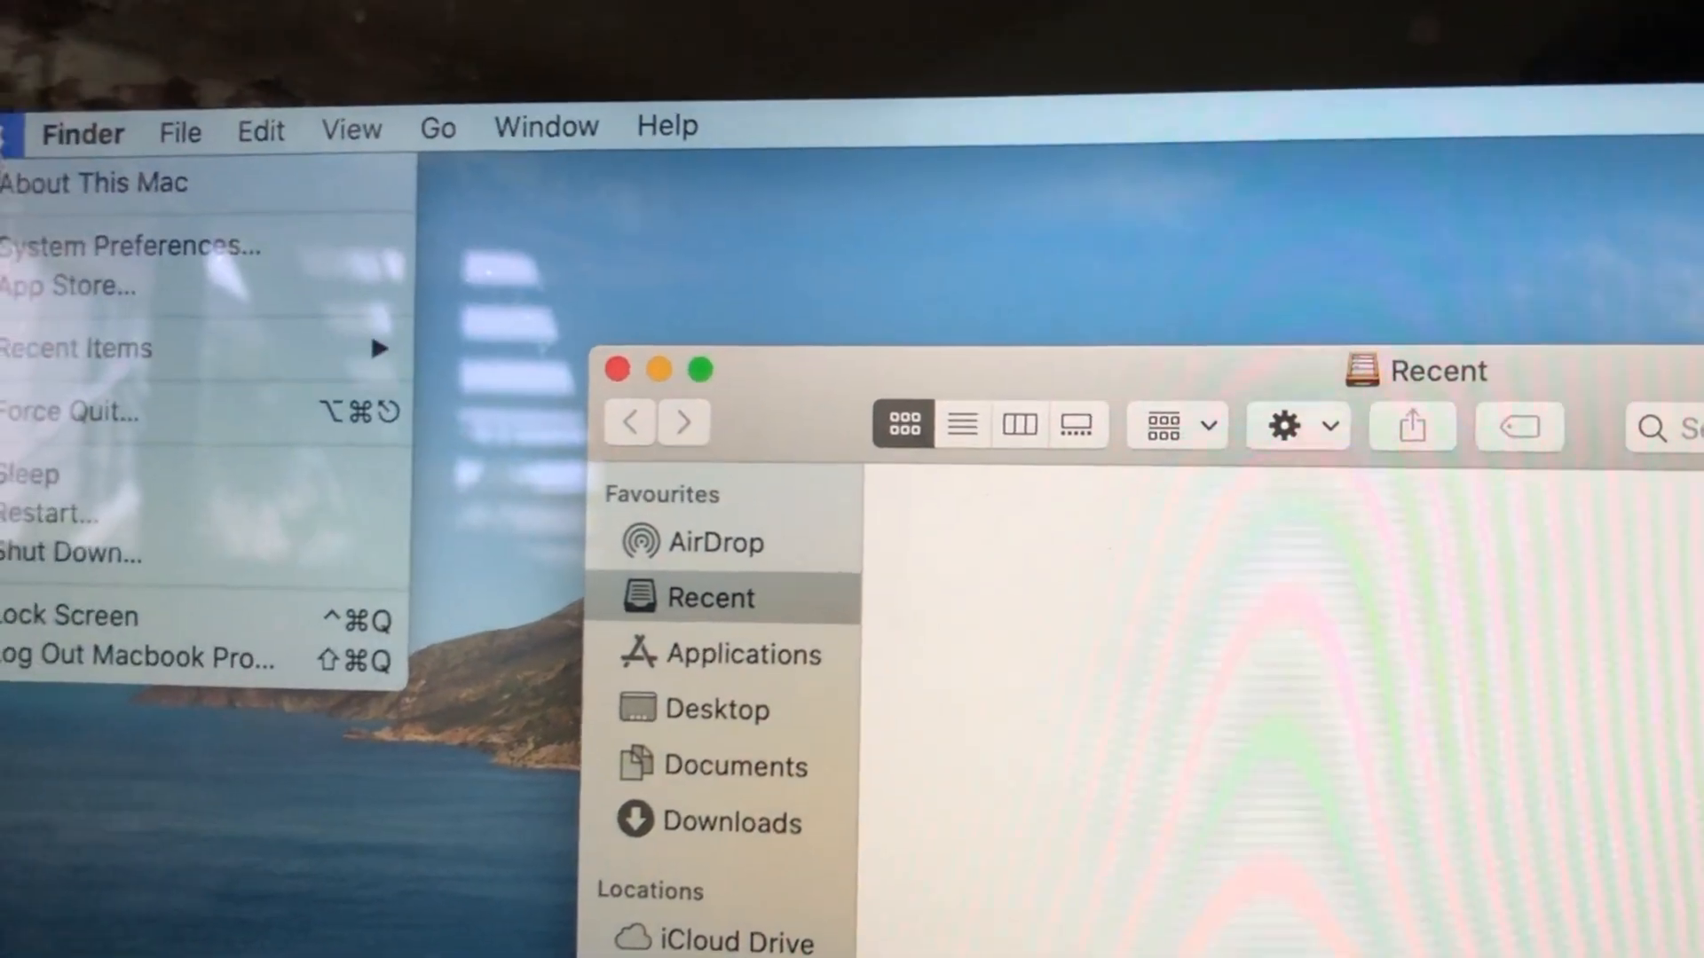